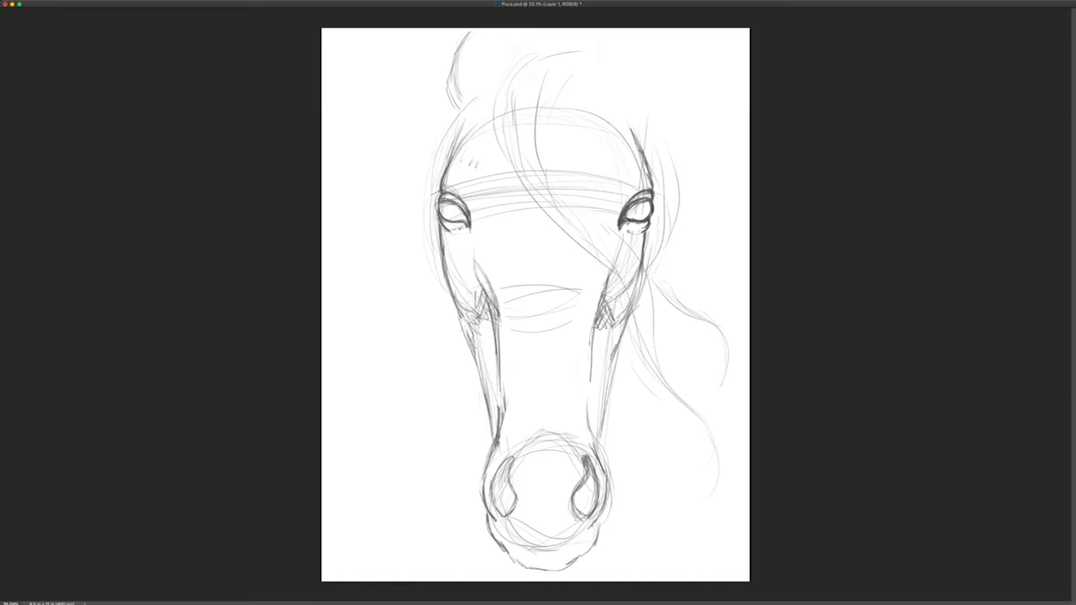
Invert the horse sketch to light lines on near-black and paint a cheek stroke below the right eye
{"action": "key", "text": "cmd+i"}
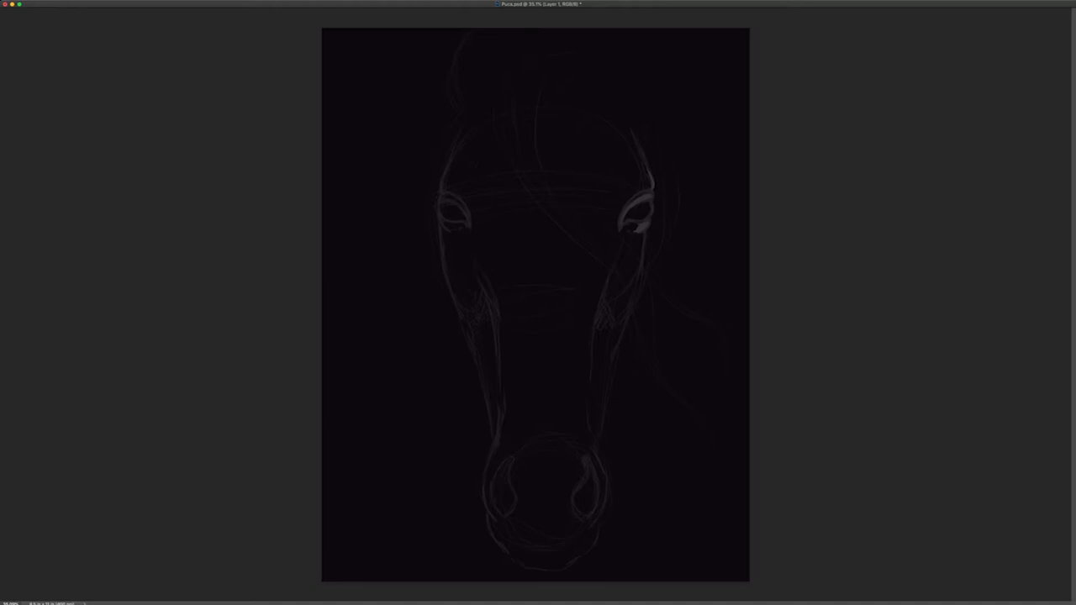
{"action": "left_click_drag", "start_coordinate": [584, 236], "coordinate": [601, 303]}
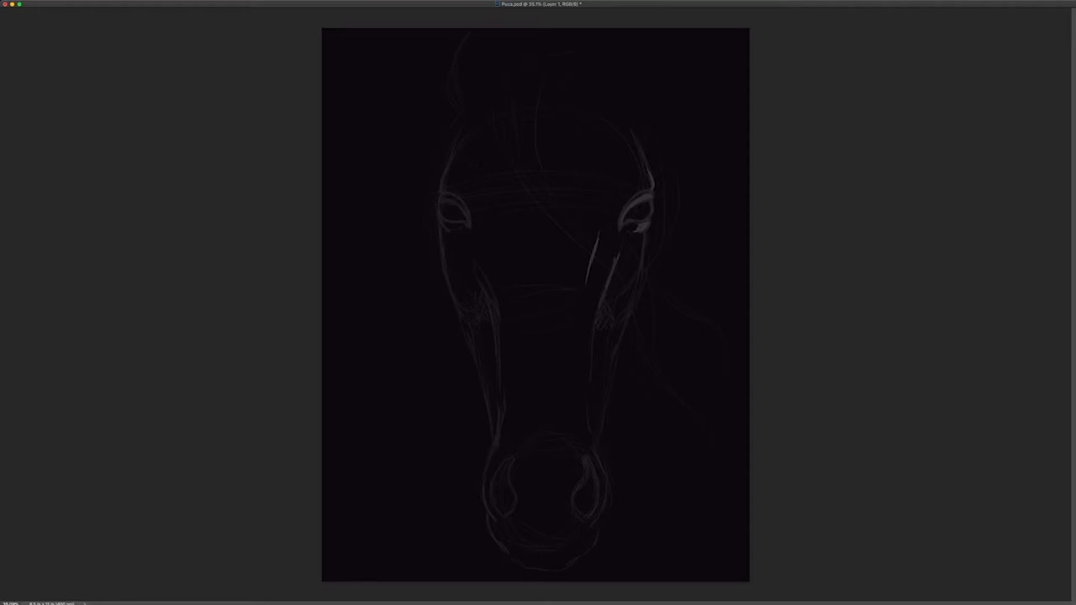